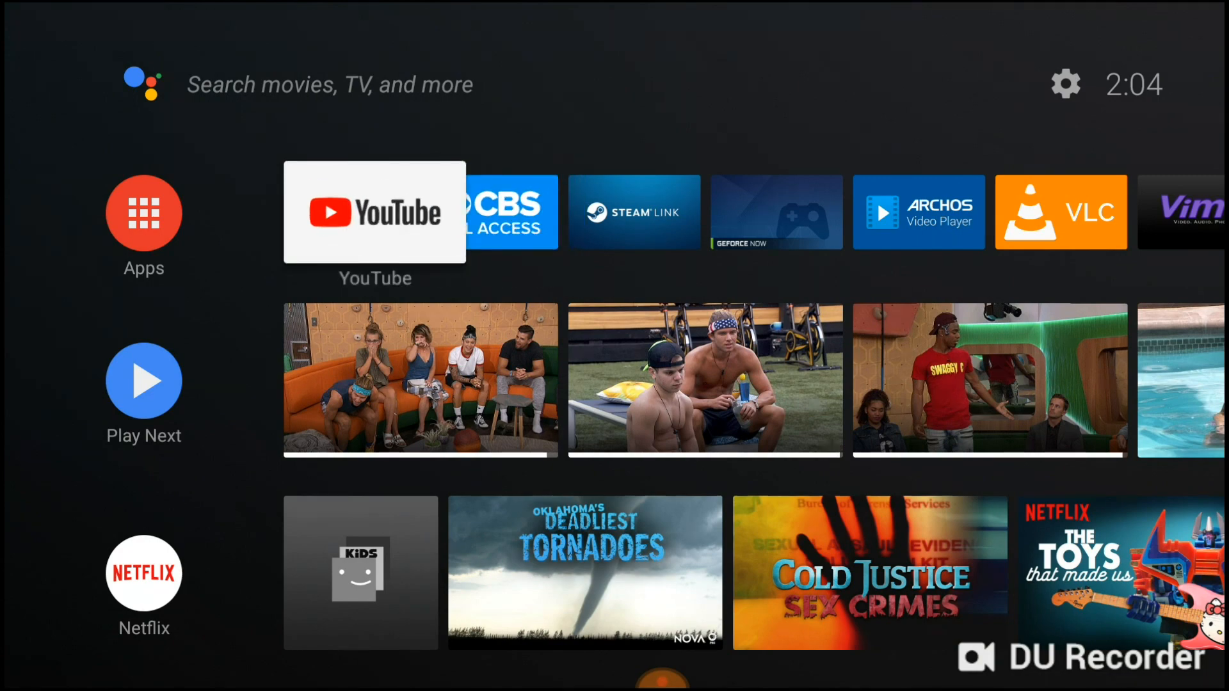
# Launch Archos Video from the apps row and browse down its content.
pyautogui.click(374, 213)
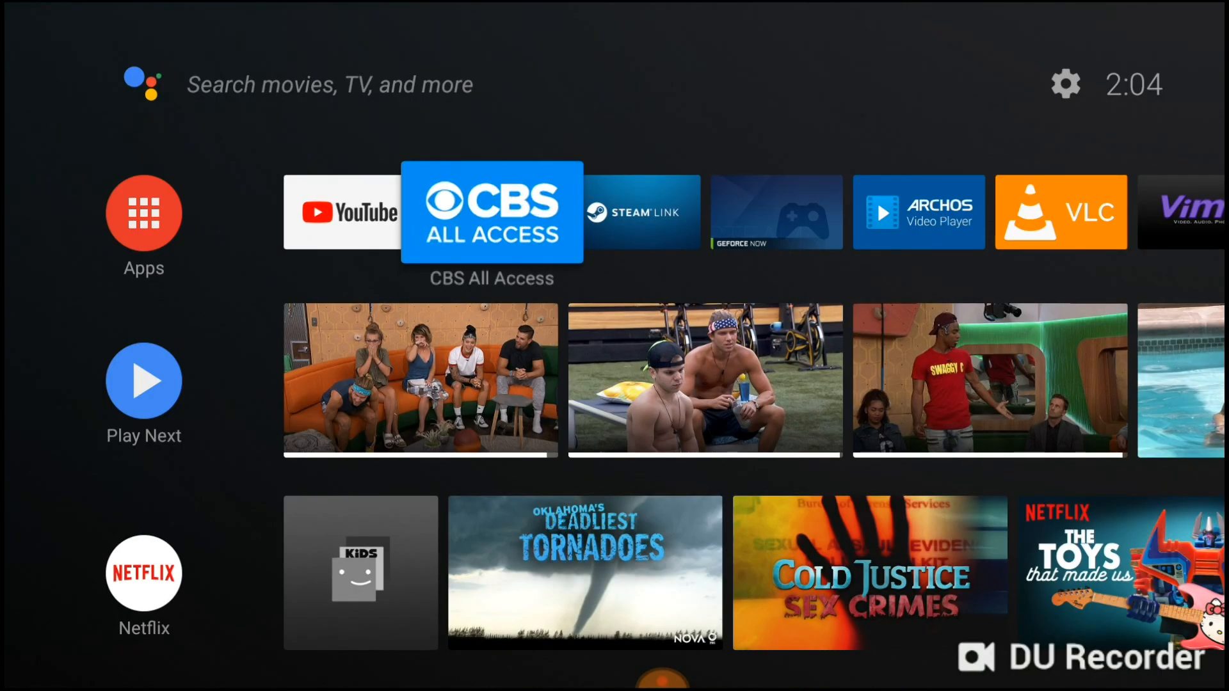
pyautogui.click(492, 211)
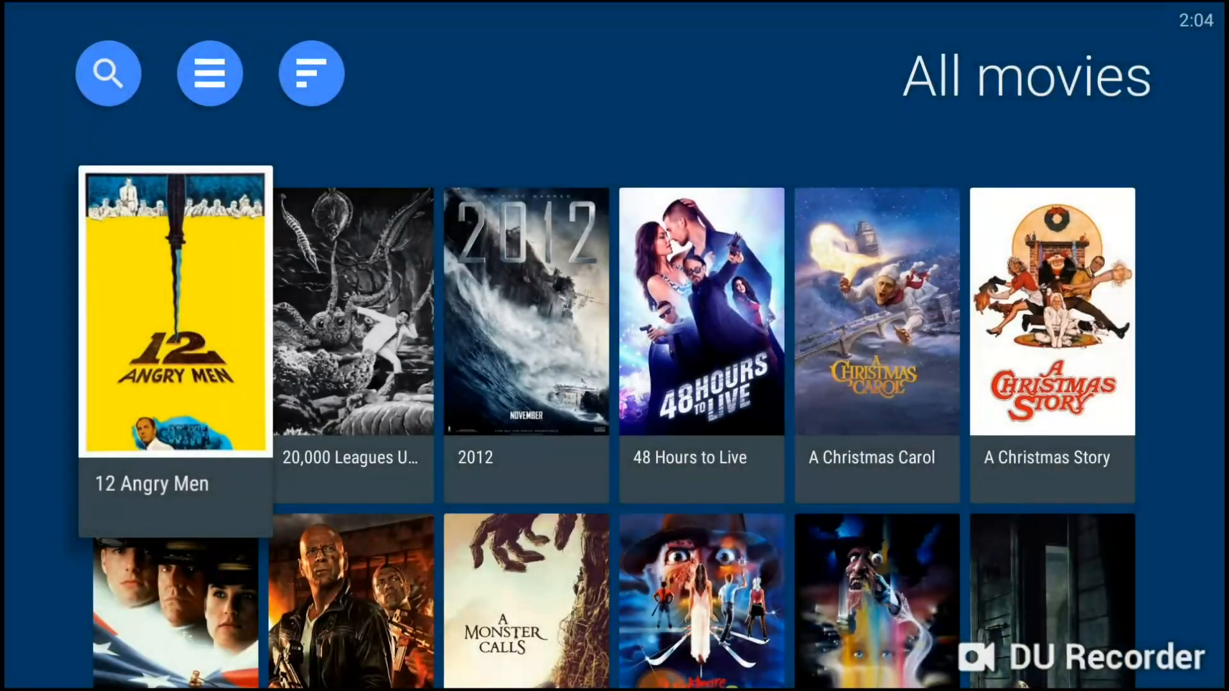
pyautogui.scroll(-3)
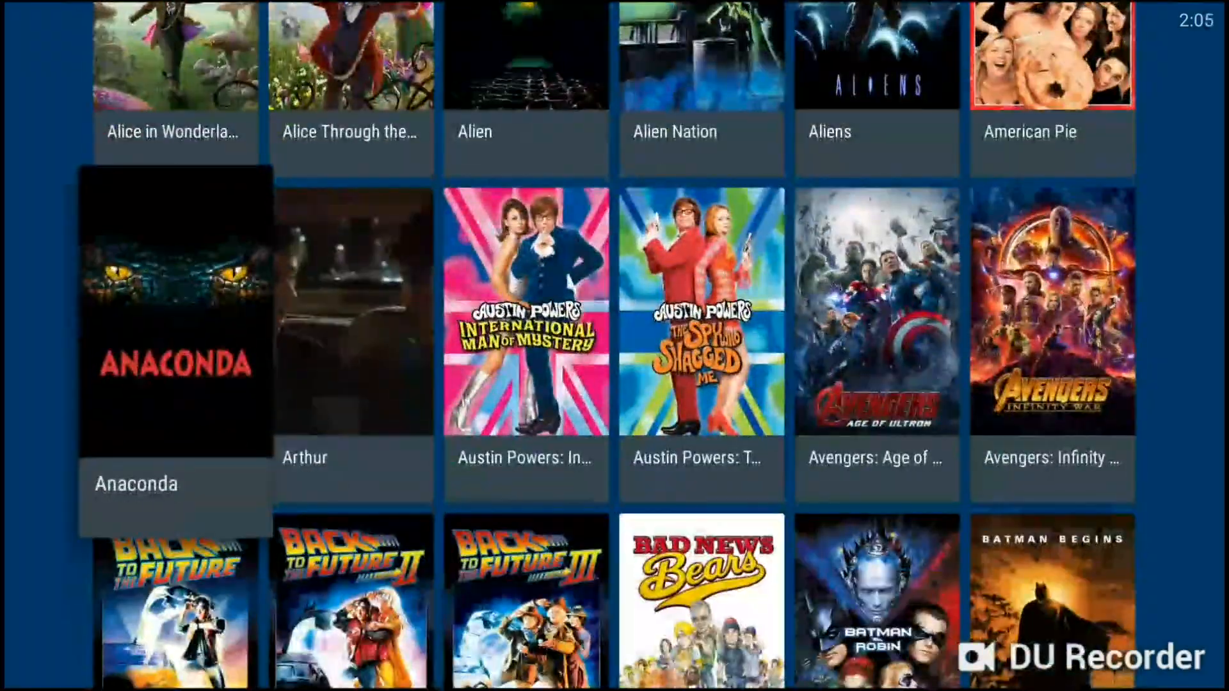
pyautogui.scroll(-3)
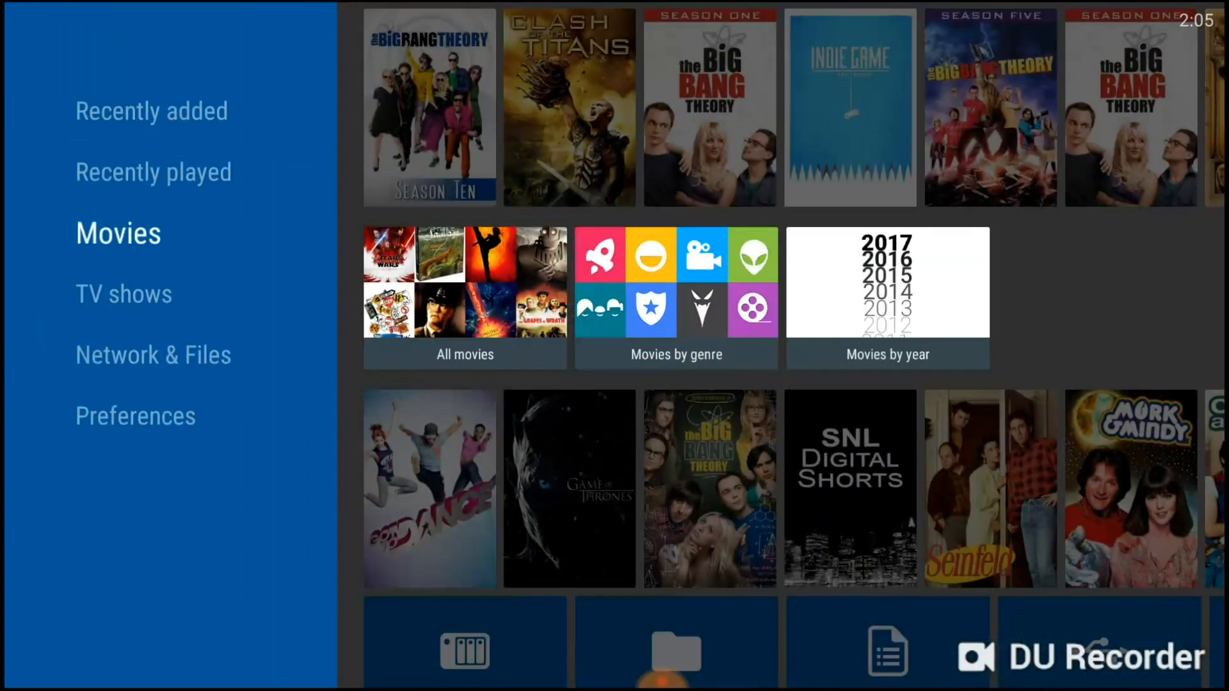
# Return home, then dismiss Archos Video from the recent-apps overview.
pyautogui.press('Home')
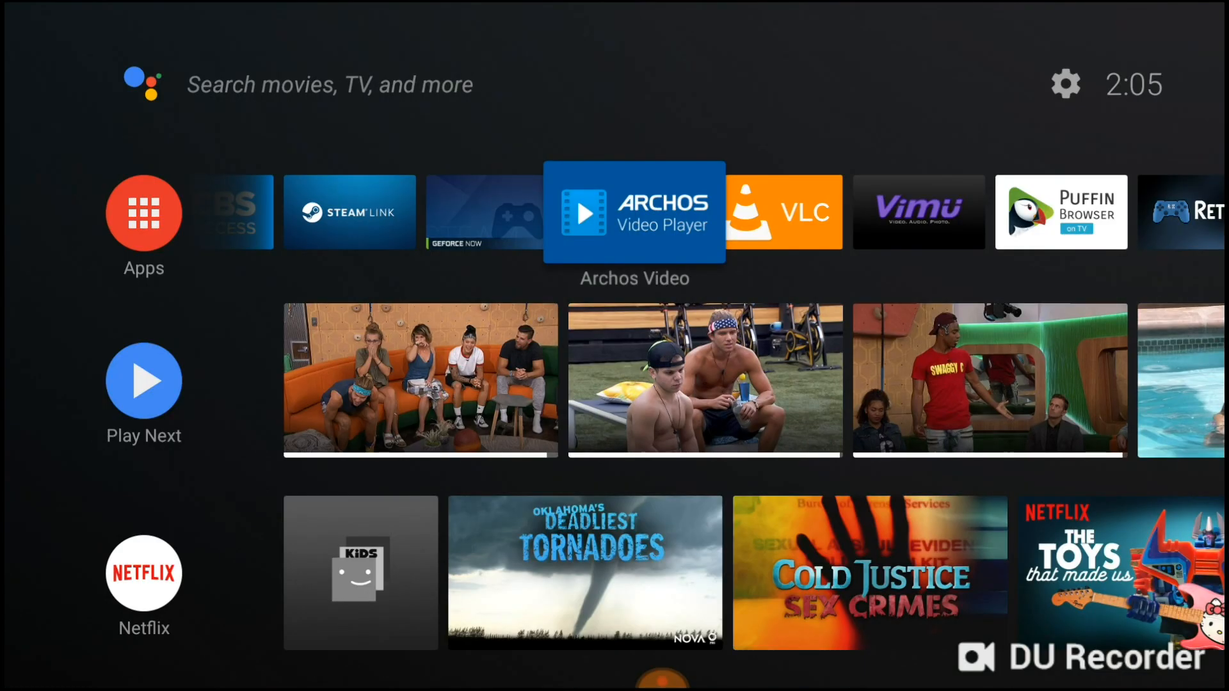
pyautogui.hscroll(-3)
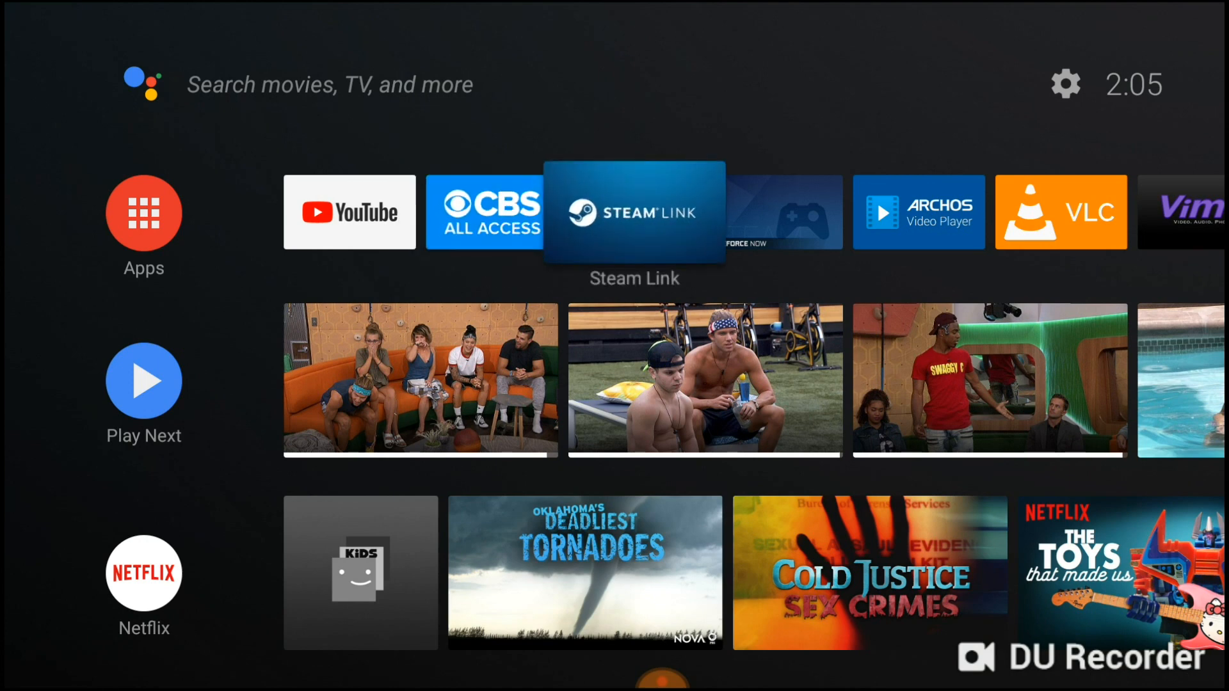
pyautogui.hscroll(3)
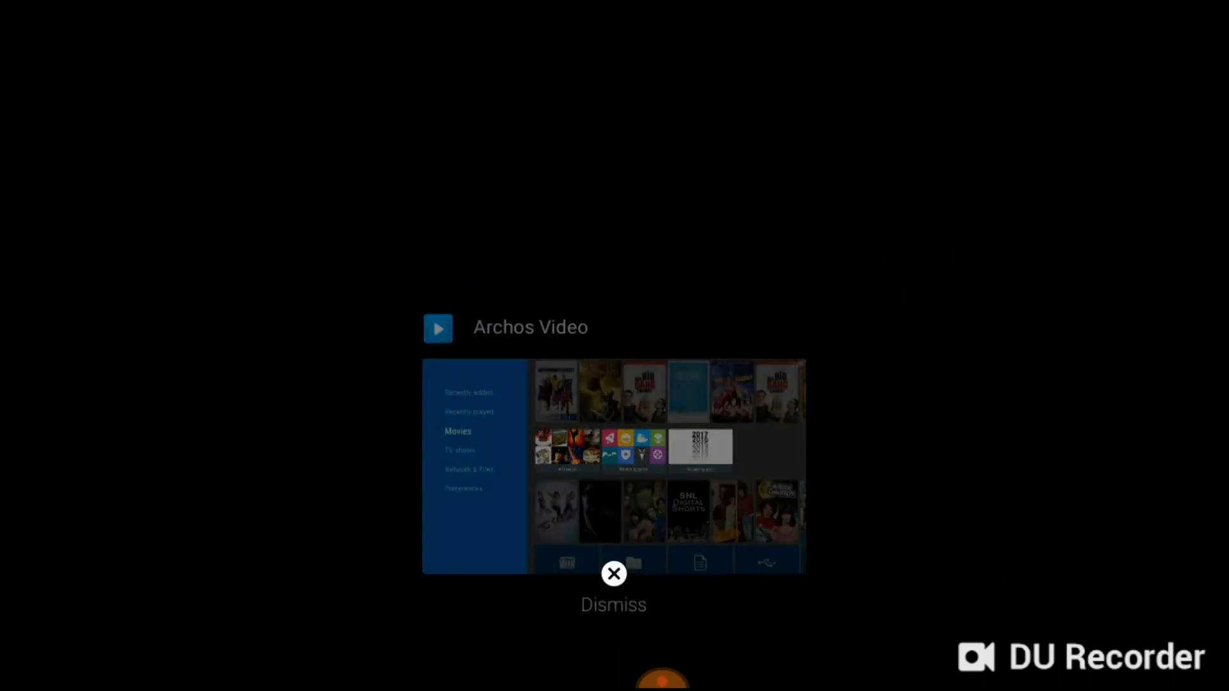
pyautogui.click(613, 574)
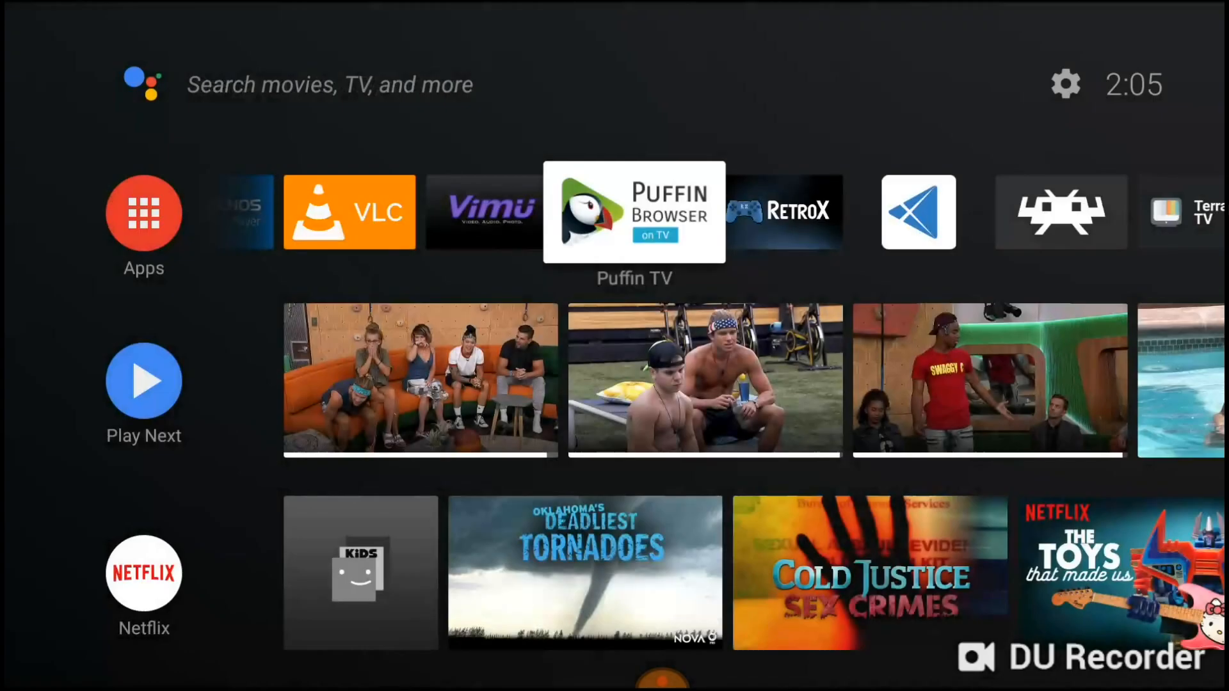